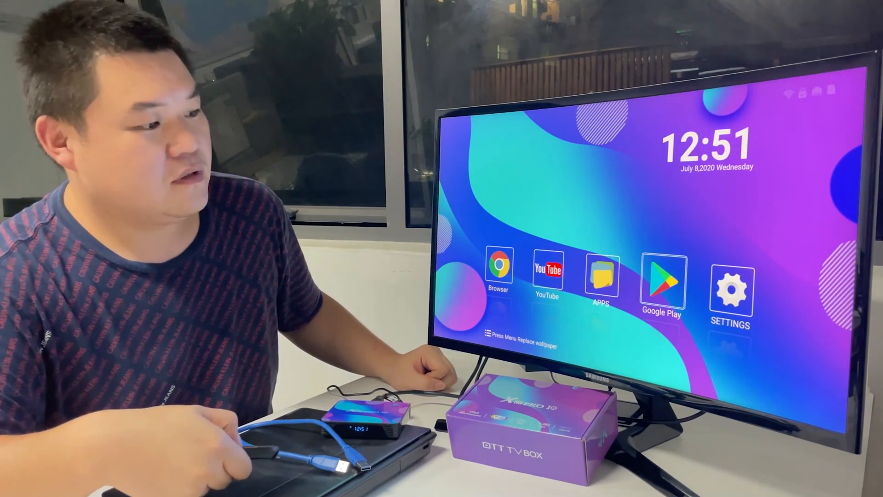
Launch the Rockchip Factory Tool from its FactoryTool folder and dismiss its popup
left_click(730, 293)
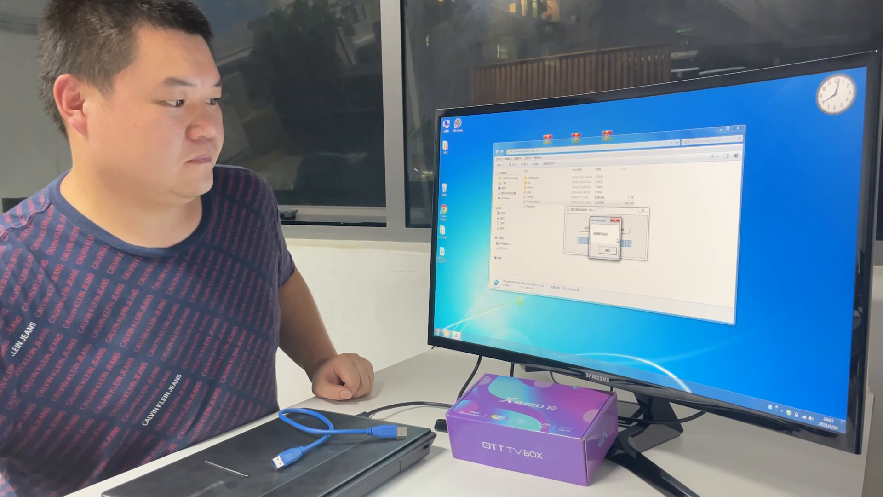
left_click(605, 249)
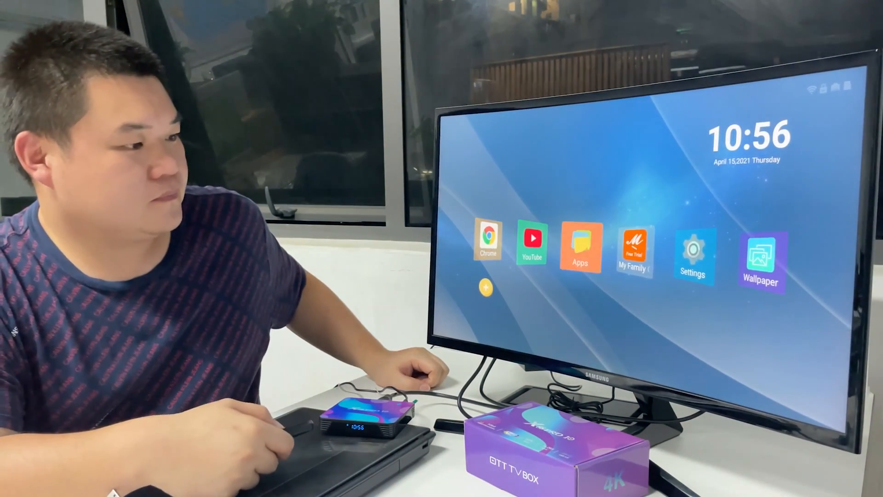
Open Settings from the freshly booted April 2021 launcher home screen
left_click(692, 248)
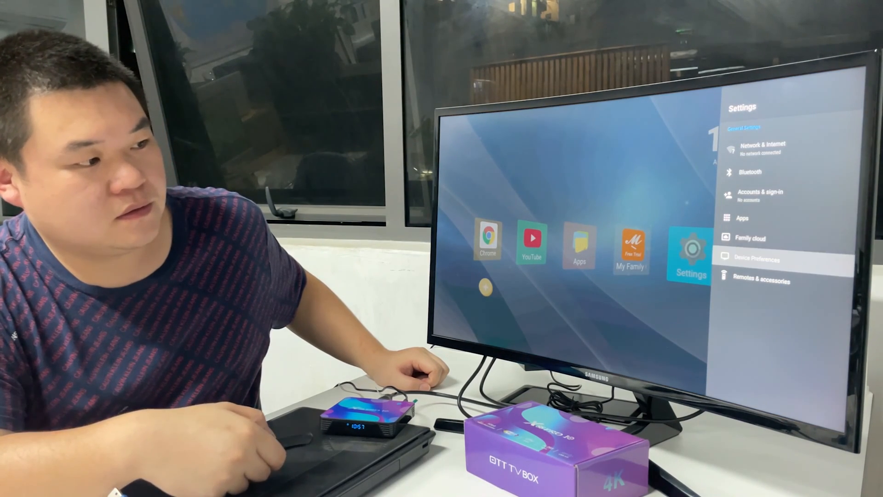
Select Device Preferences to show About, Date & time, Language and Storage
left_click(752, 259)
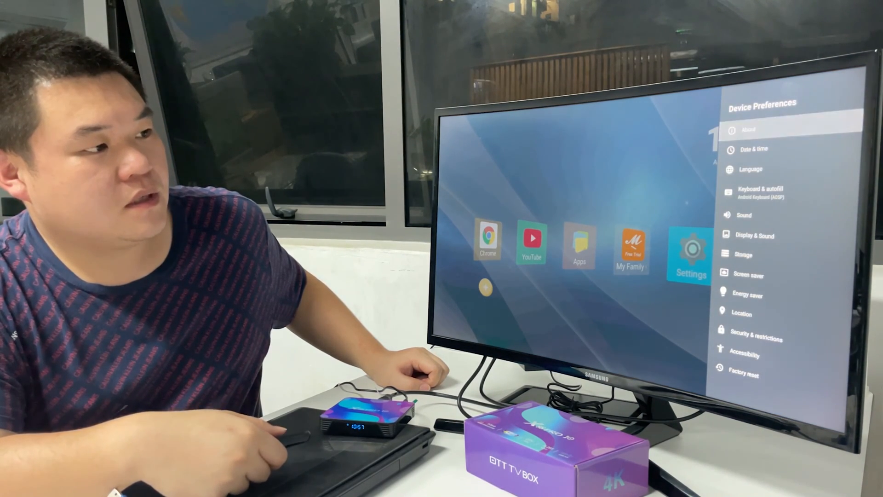